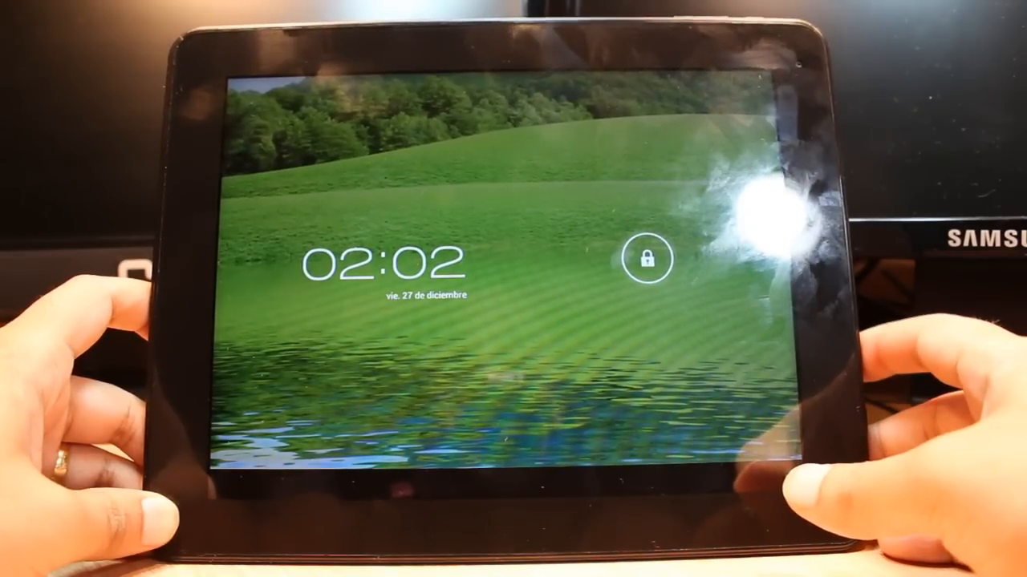
Step: Slide the lock icon to unlock the tablet to its home screen
click(644, 259)
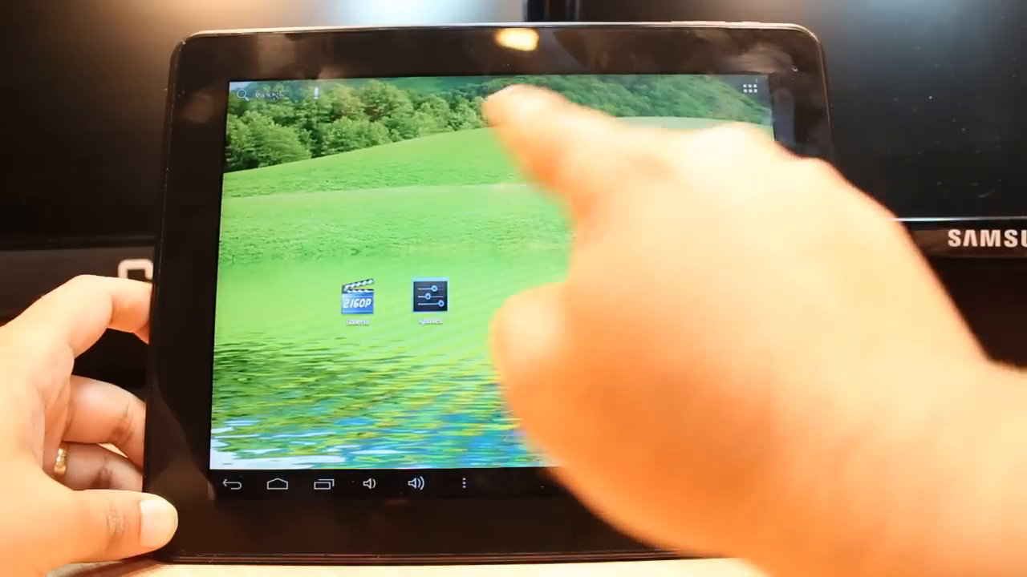
Step: Launch Settings (Ajustes) from the home screen, landing on the Storage page
click(429, 296)
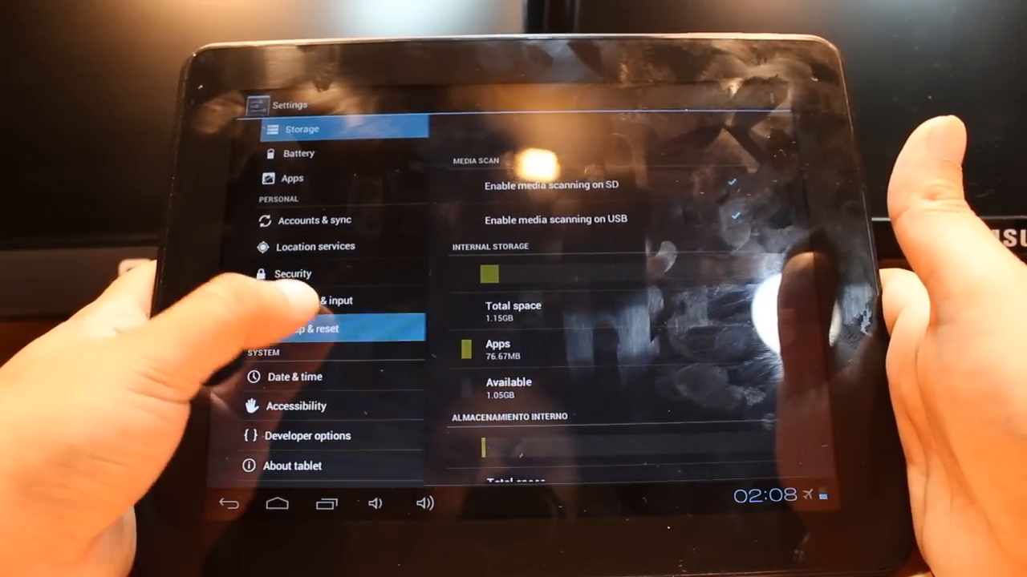
Step: Go to the Backup & reset page in the settings list
click(321, 330)
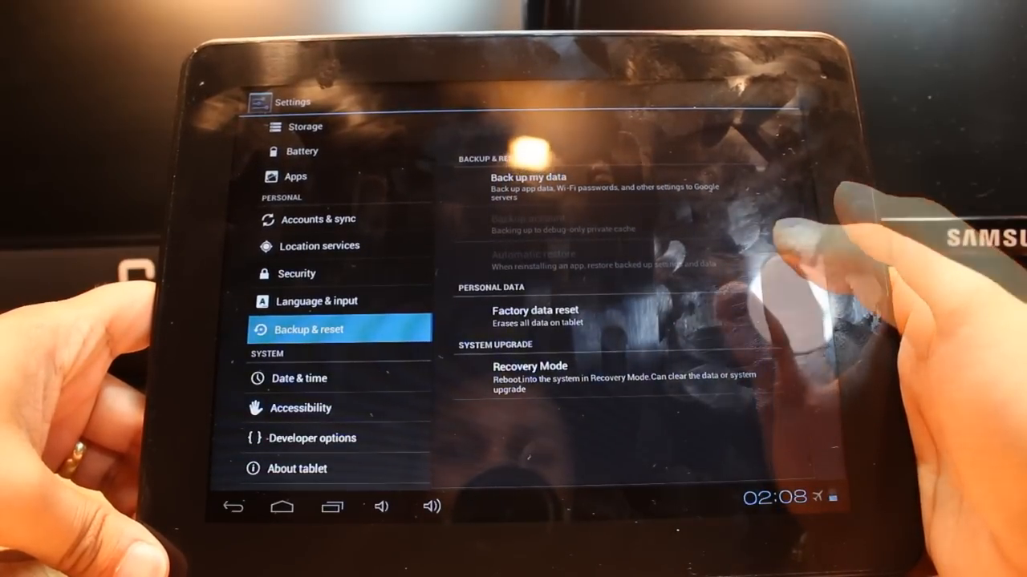
mouse_move(786, 321)
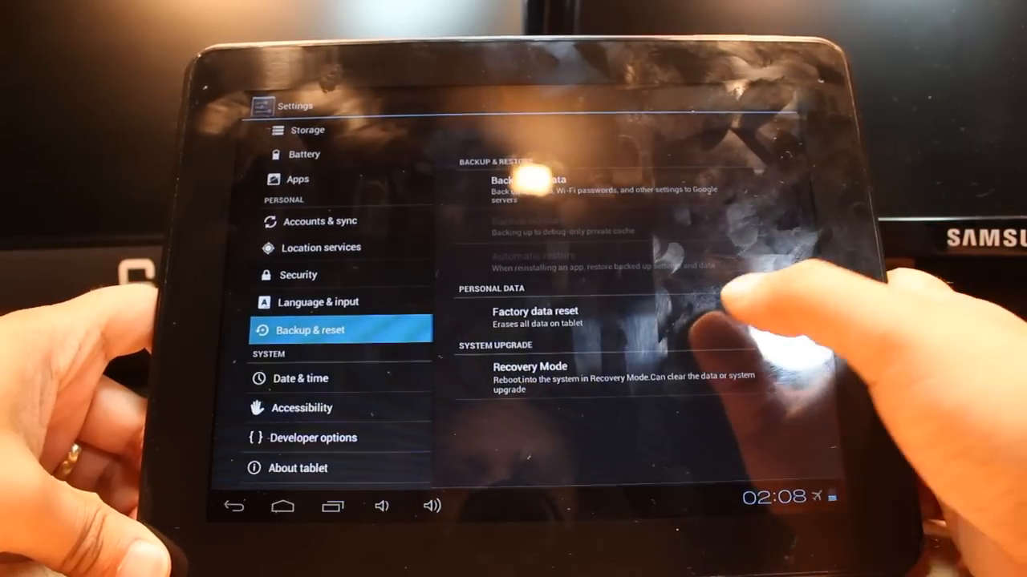
Step: Start Factory data reset with Erase SD card checked, reaching the final warning
click(534, 311)
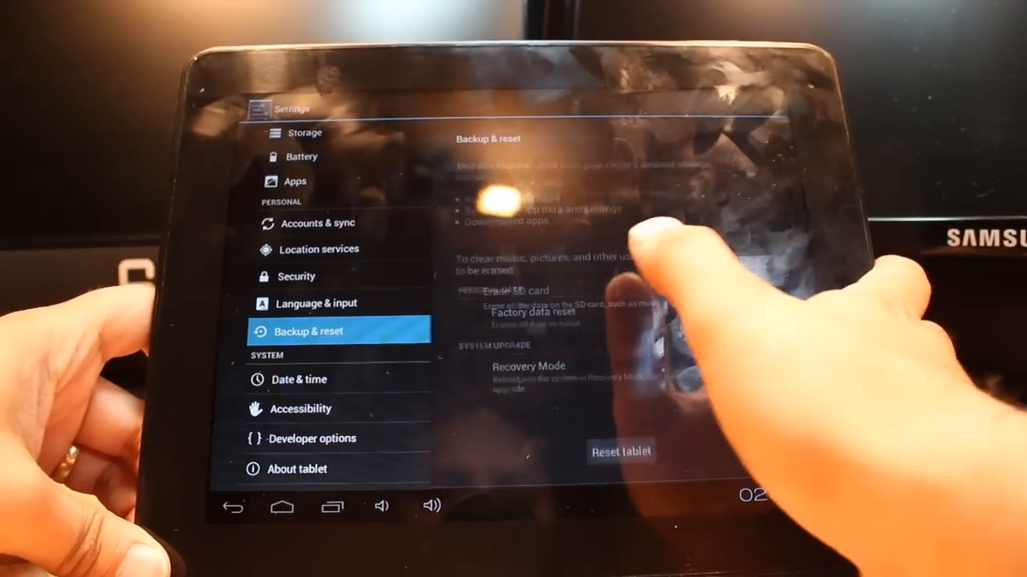
click(466, 290)
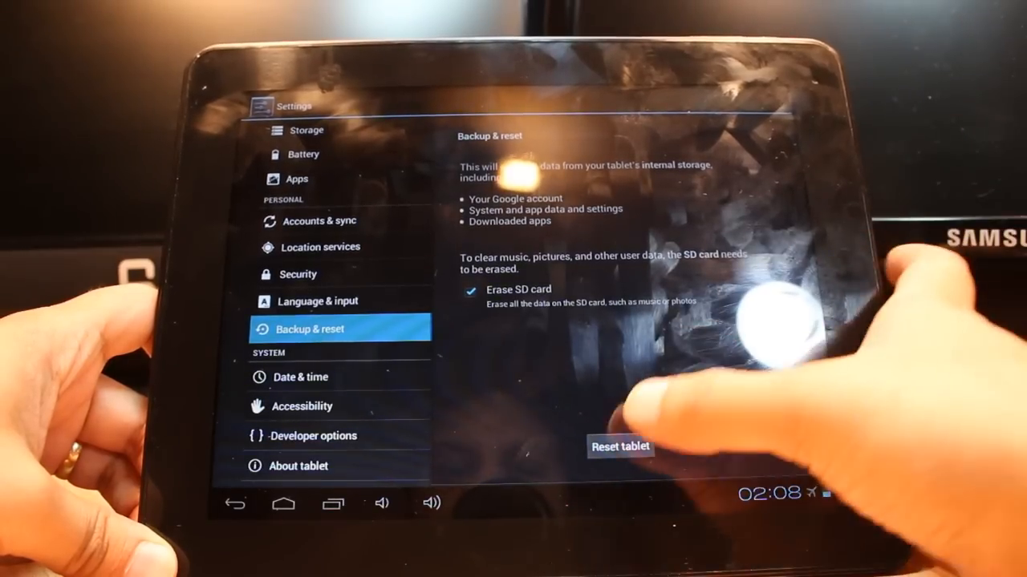
click(619, 446)
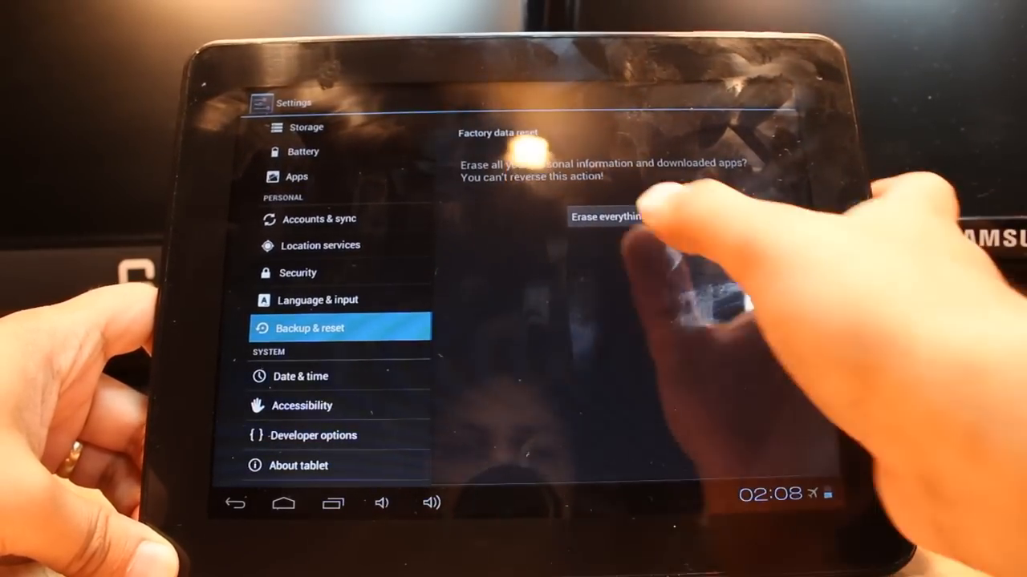
Step: Confirm Erase everything so the tablet wipes its data and reboots
click(606, 217)
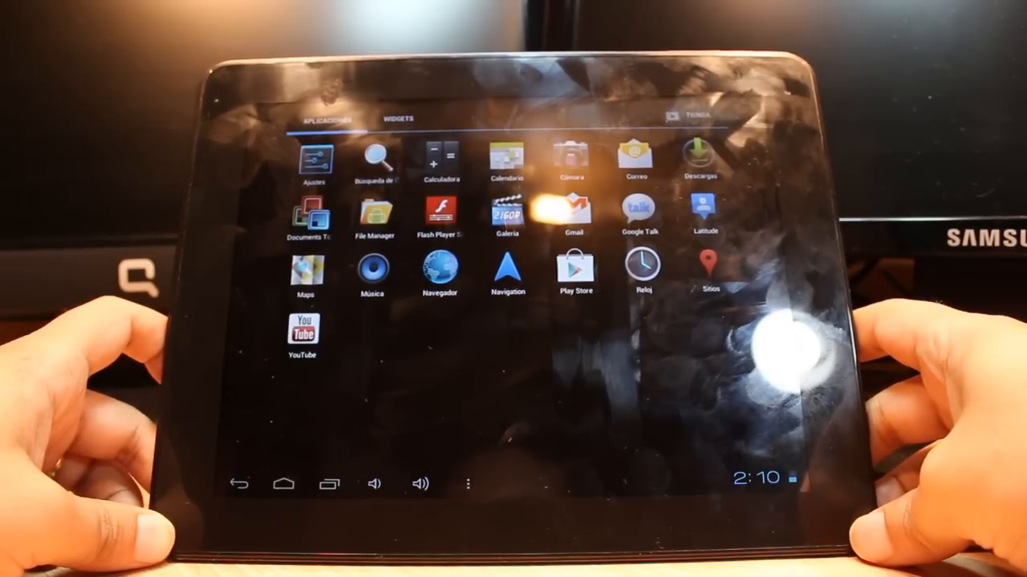
Step: Show the Widgets tab in the reset tablet's app drawer
click(397, 119)
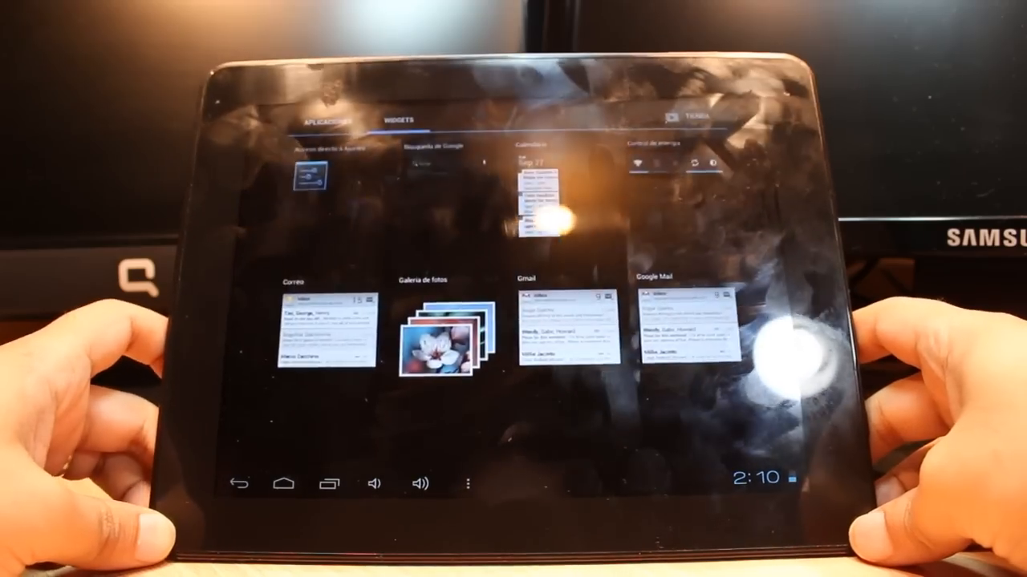